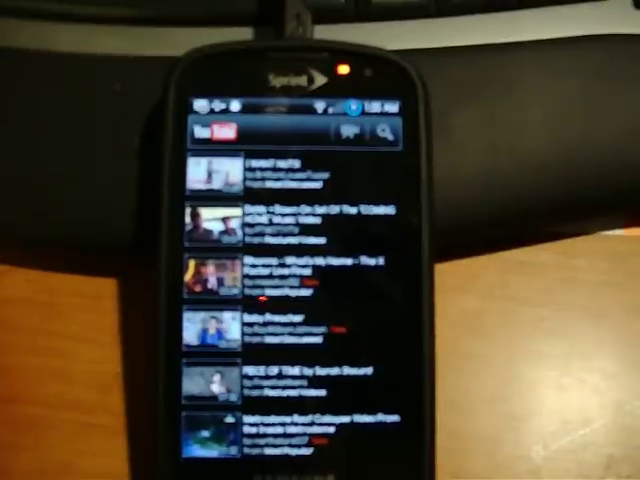
Leave YouTube's video list and return to the Android home screen
left_click(290, 324)
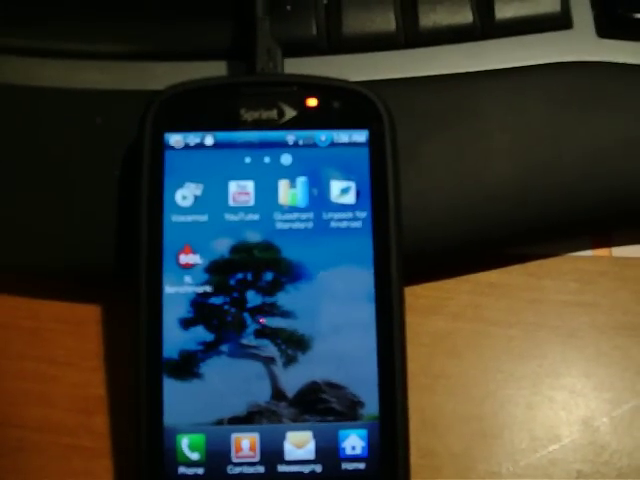
Launch Quadrant Standard so its Standard Edition Information notice appears
left_click(296, 196)
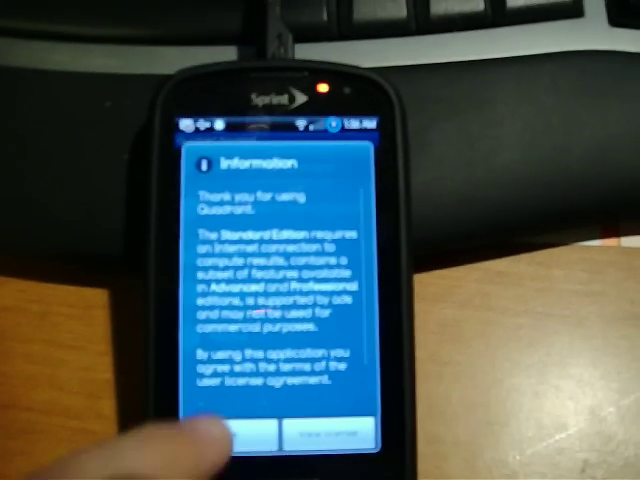